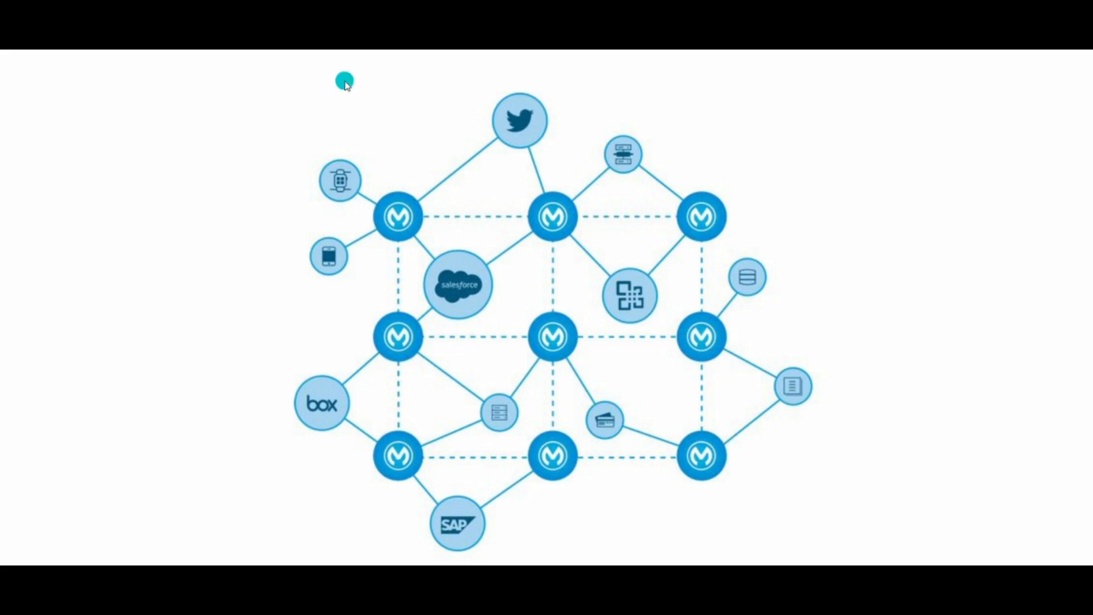
mouse_move(393, 236)
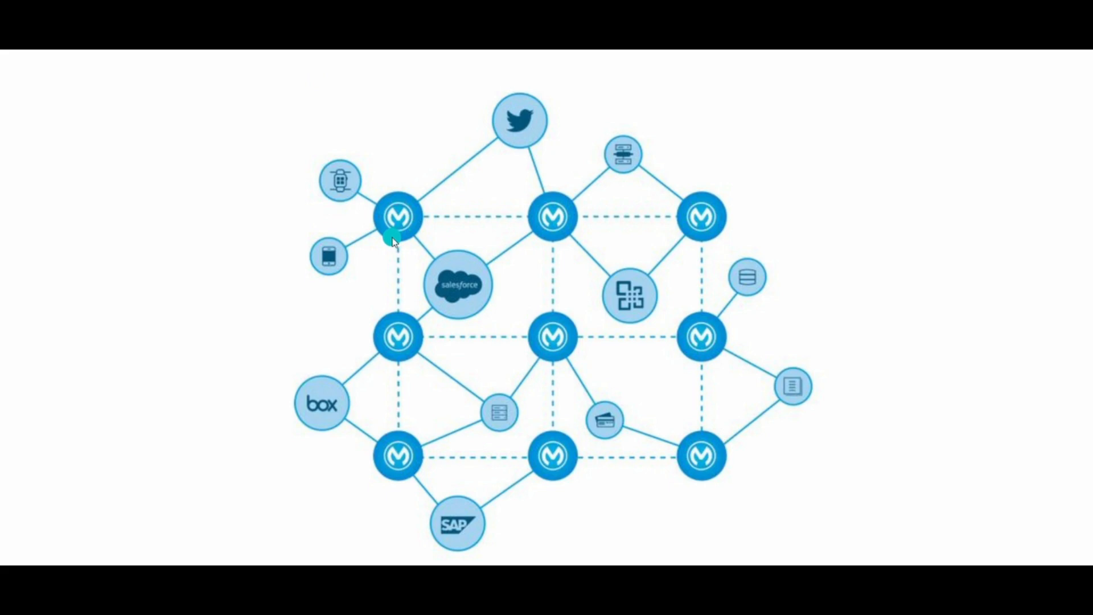
mouse_move(445, 166)
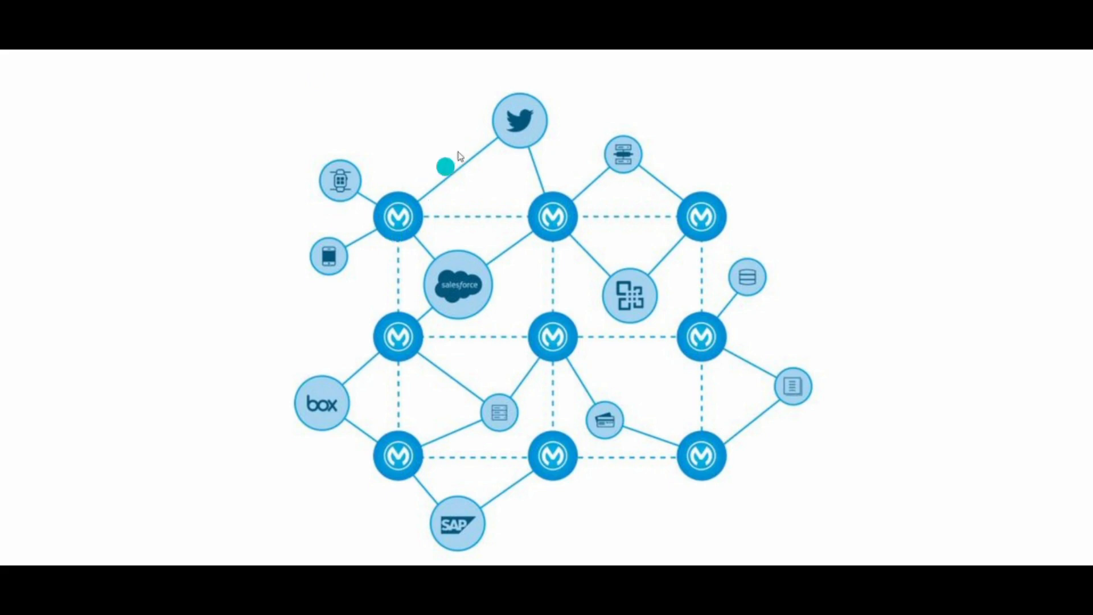